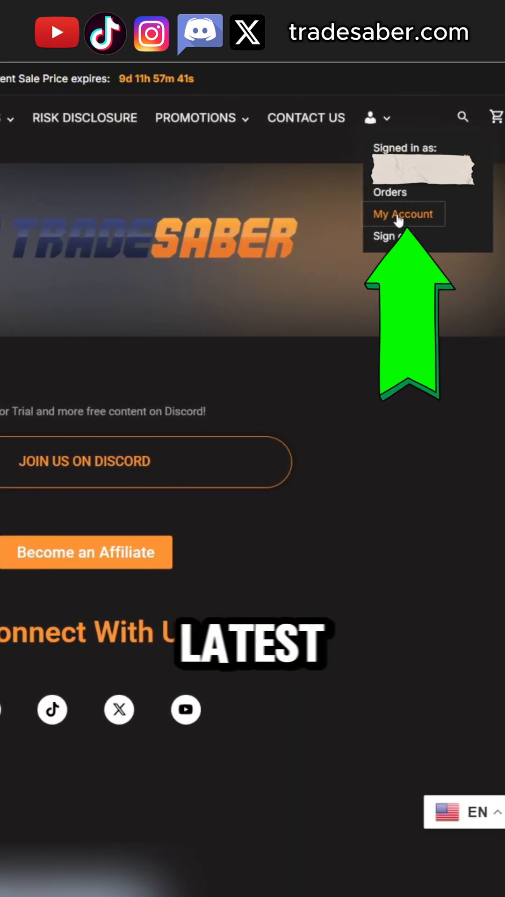
Step: Go to My Account on TradeSaber, then to the License + Download page
{"action": "left_click", "coordinate": [404, 214]}
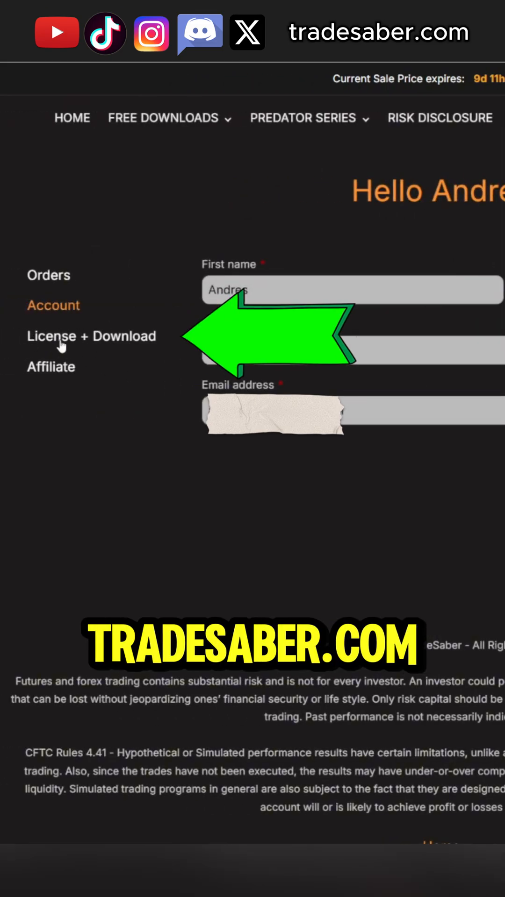
{"action": "left_click", "coordinate": [90, 336]}
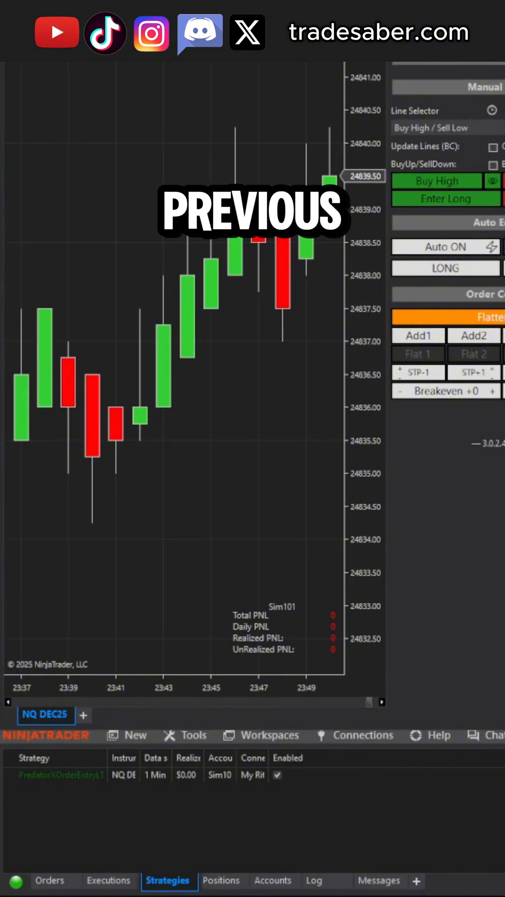
Step: Remove the PredatorXOrderEntryLT strategy from the chart
{"action": "left_click", "coordinate": [277, 775]}
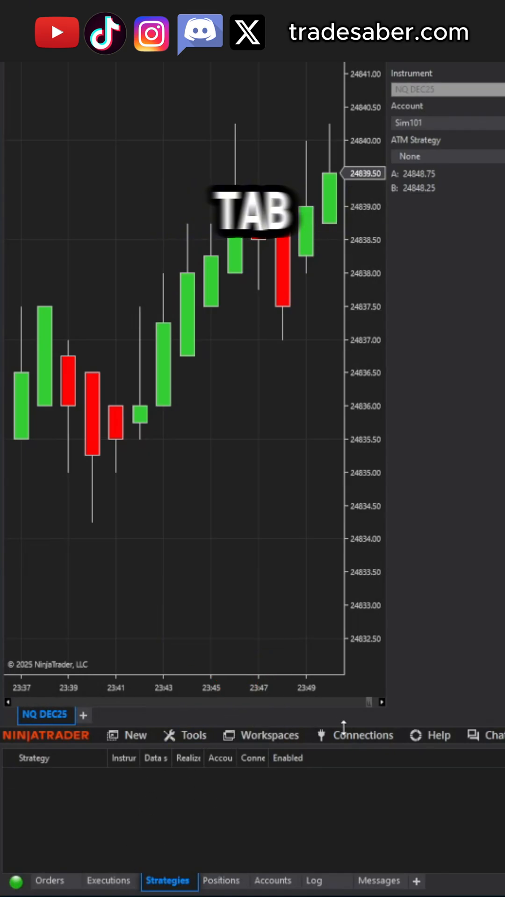
Step: Remove the PredatorXOrderEntry_LT_V3.0.2.4 NinjaScript assembly
{"action": "left_click", "coordinate": [194, 497]}
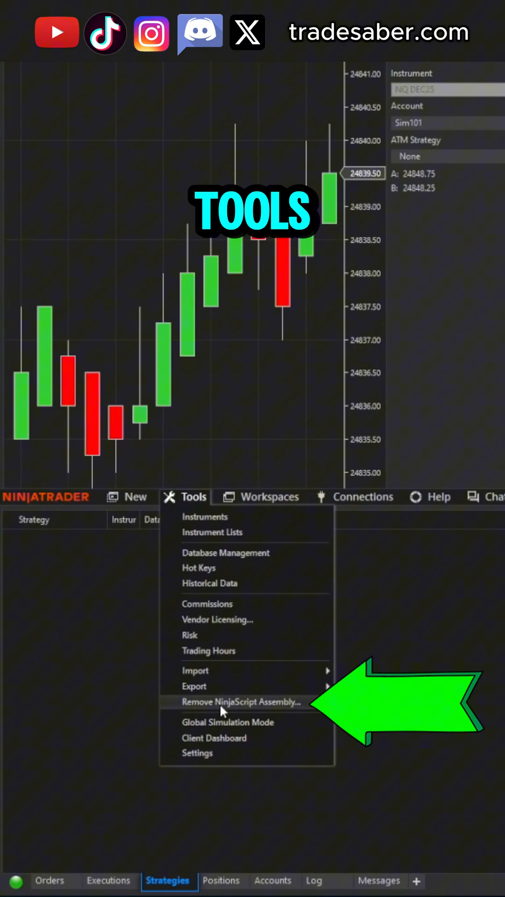
{"action": "left_click", "coordinate": [240, 702]}
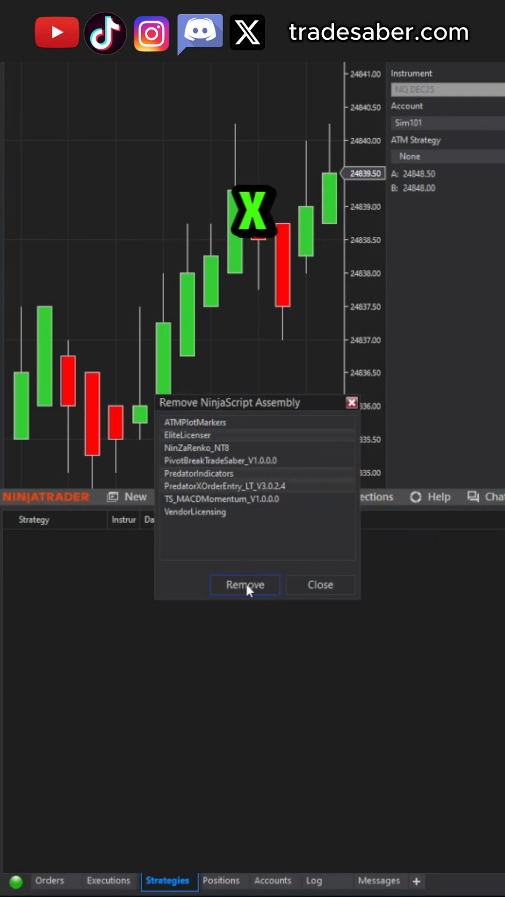
{"action": "left_click", "coordinate": [245, 585]}
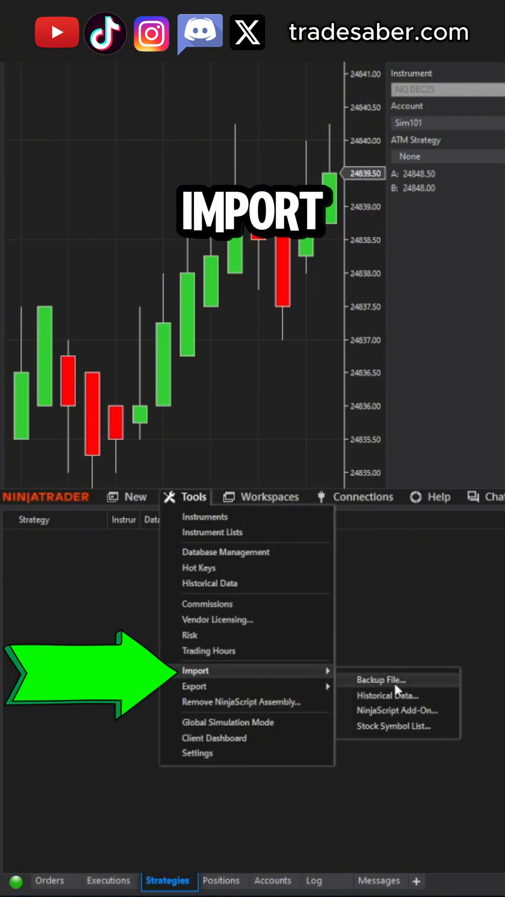
Step: Import the new Predator X NinjaScript add-on zip and dismiss the success message
{"action": "left_click", "coordinate": [380, 680]}
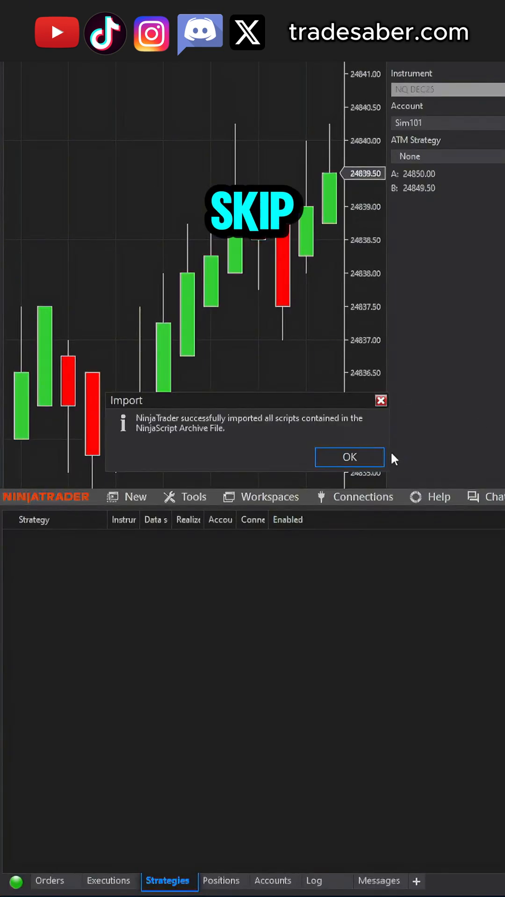
{"action": "left_click", "coordinate": [349, 456]}
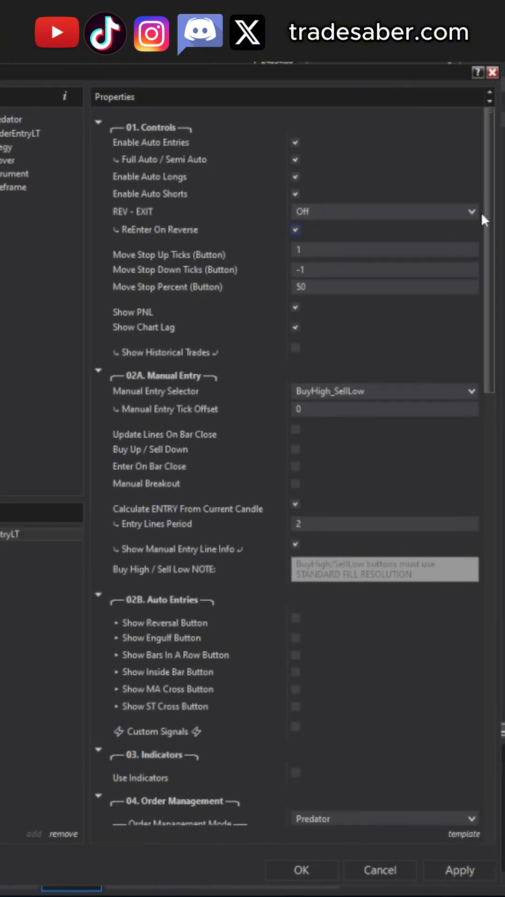
Step: Scroll the strategy properties to 29. TradeSaber, showing Version 3.0.2.7 // September 2025
{"action": "scroll", "scroll_direction": "down", "scroll_amount": 3}
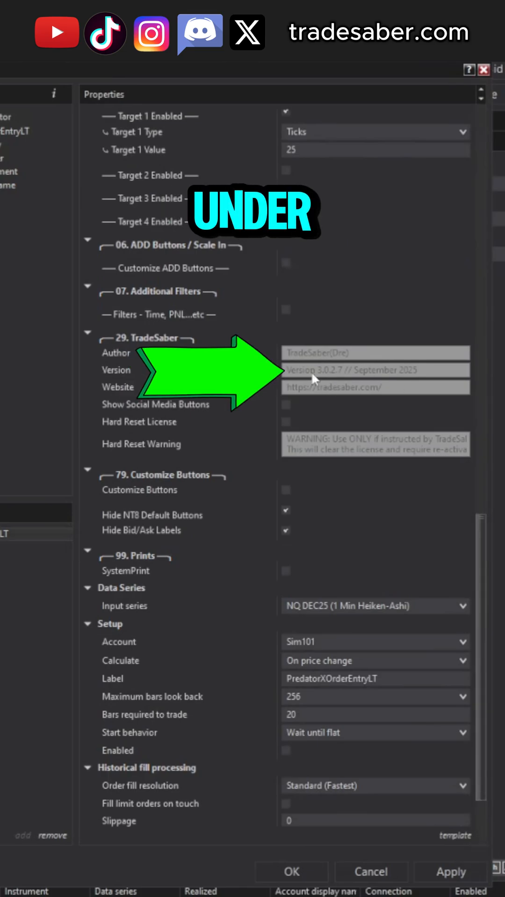
{"action": "mouse_move", "coordinate": [458, 412]}
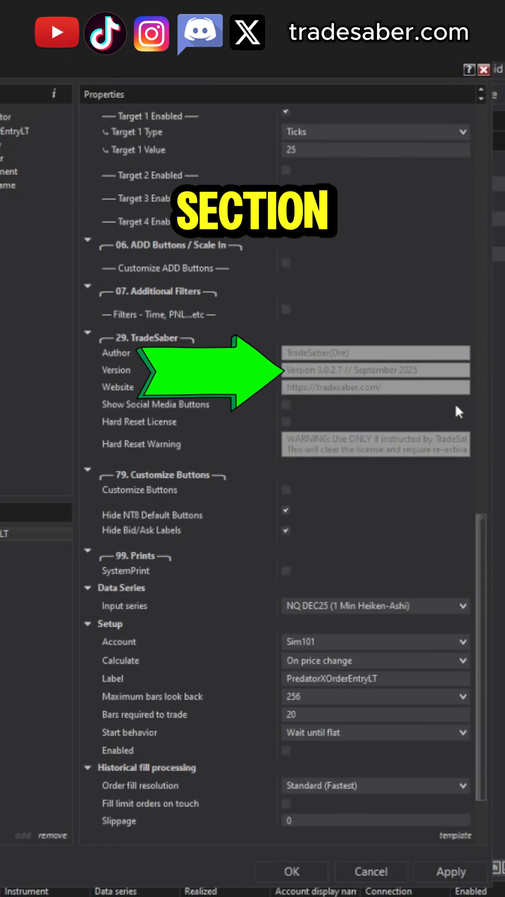